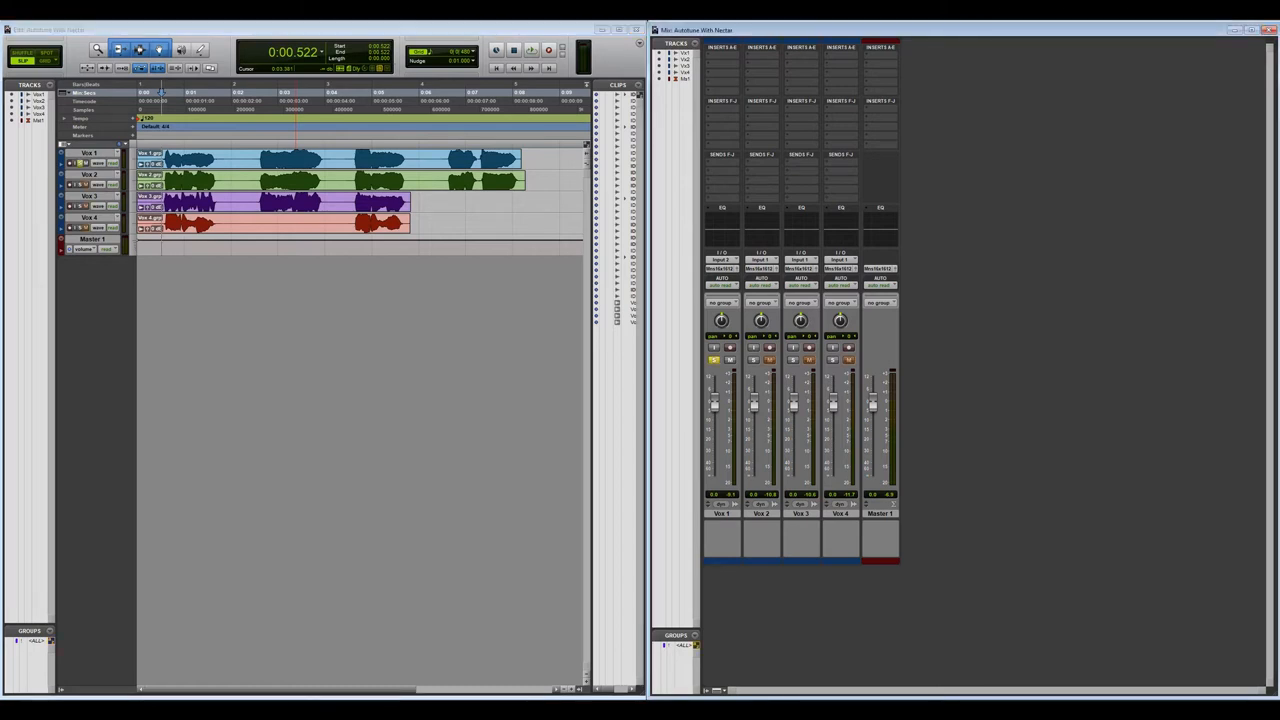
- Insert Nectar 3 (mono) on Vox 1 and remove its Compressor 1 module
click(722, 47)
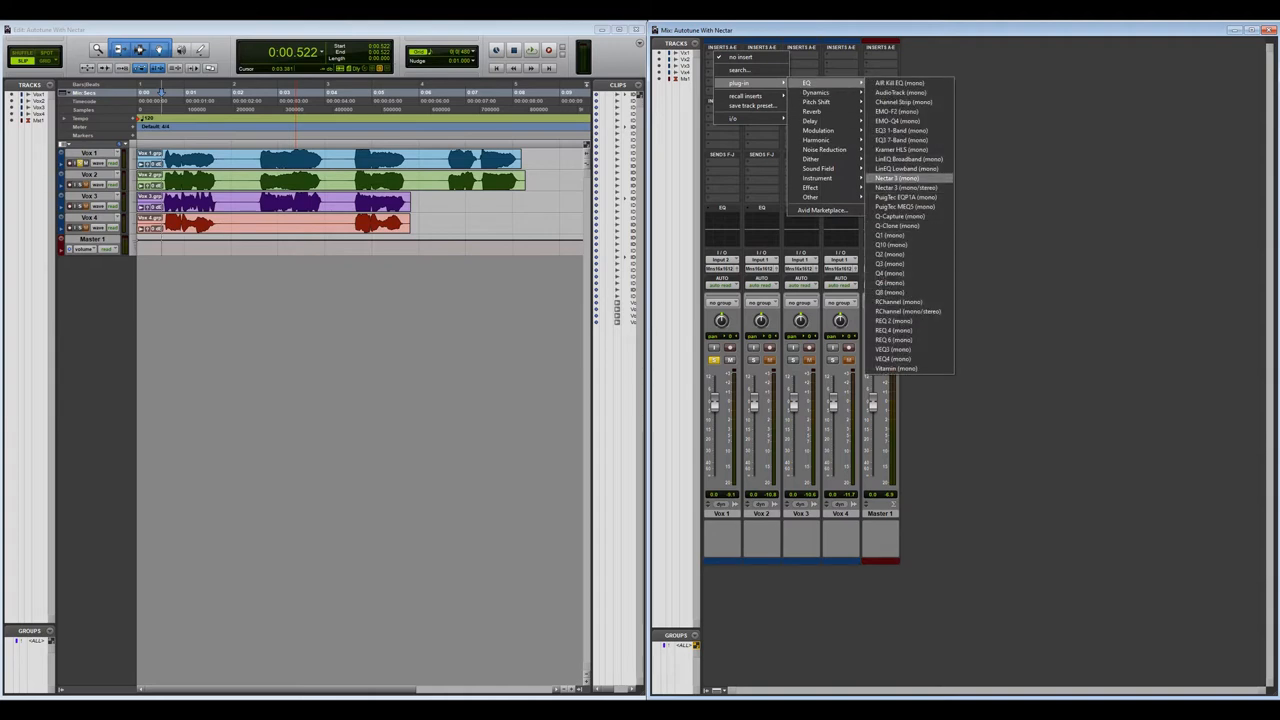
click(897, 177)
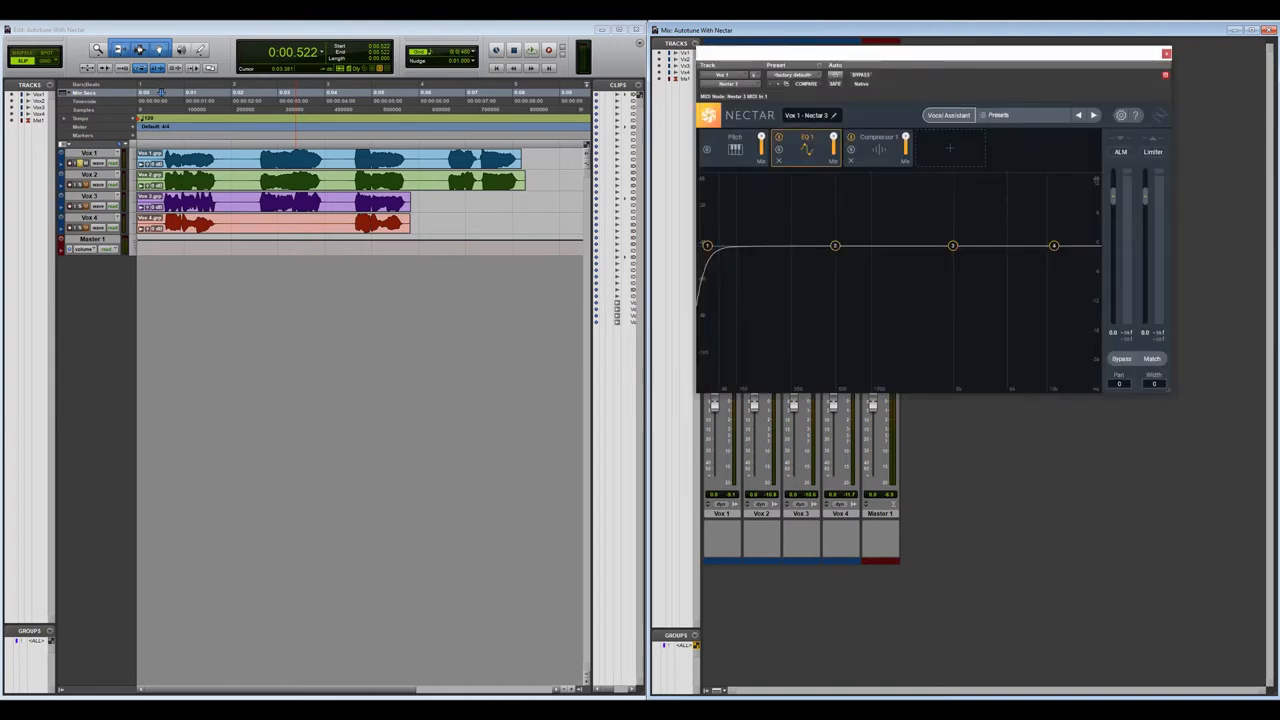
click(1121, 358)
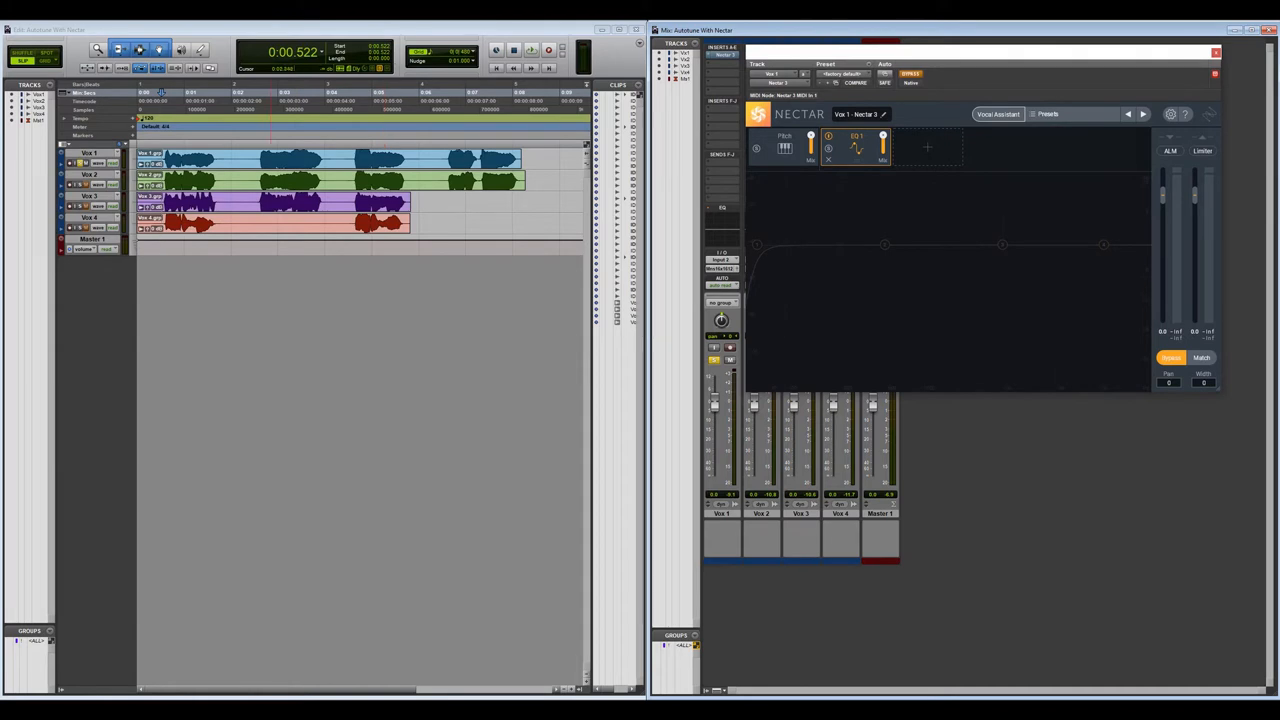
- Audition the vocals through Nectar and give Vox 1's EQ a high-shelf boost
click(531, 50)
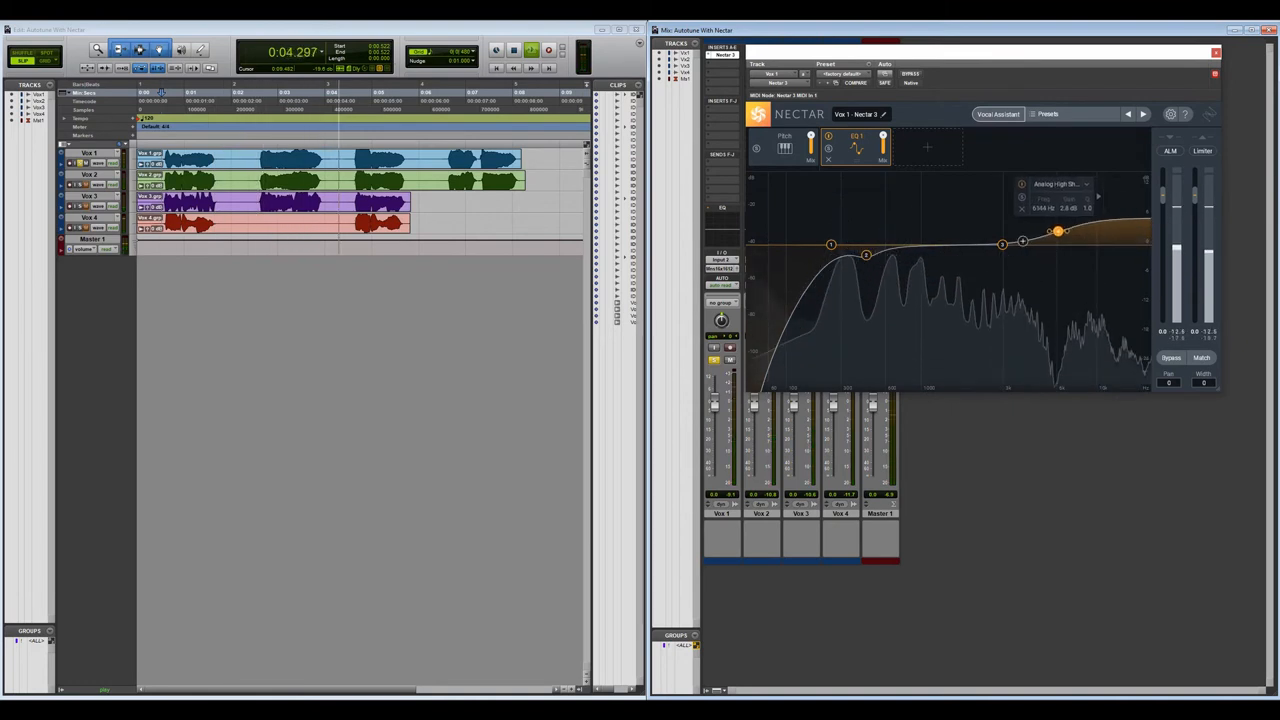
drag(1058, 230, 1012, 252)
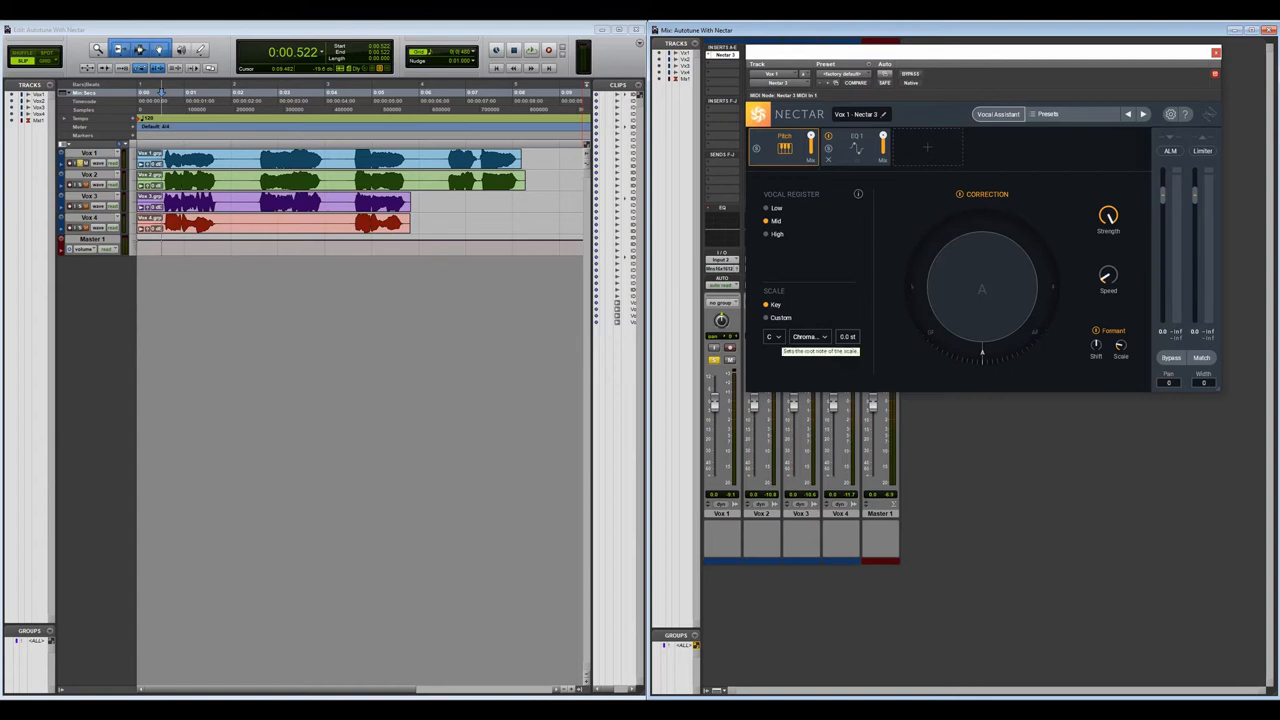
- Set Vox 1's Nectar Pitch module to root note A with the Minor scale
click(808, 336)
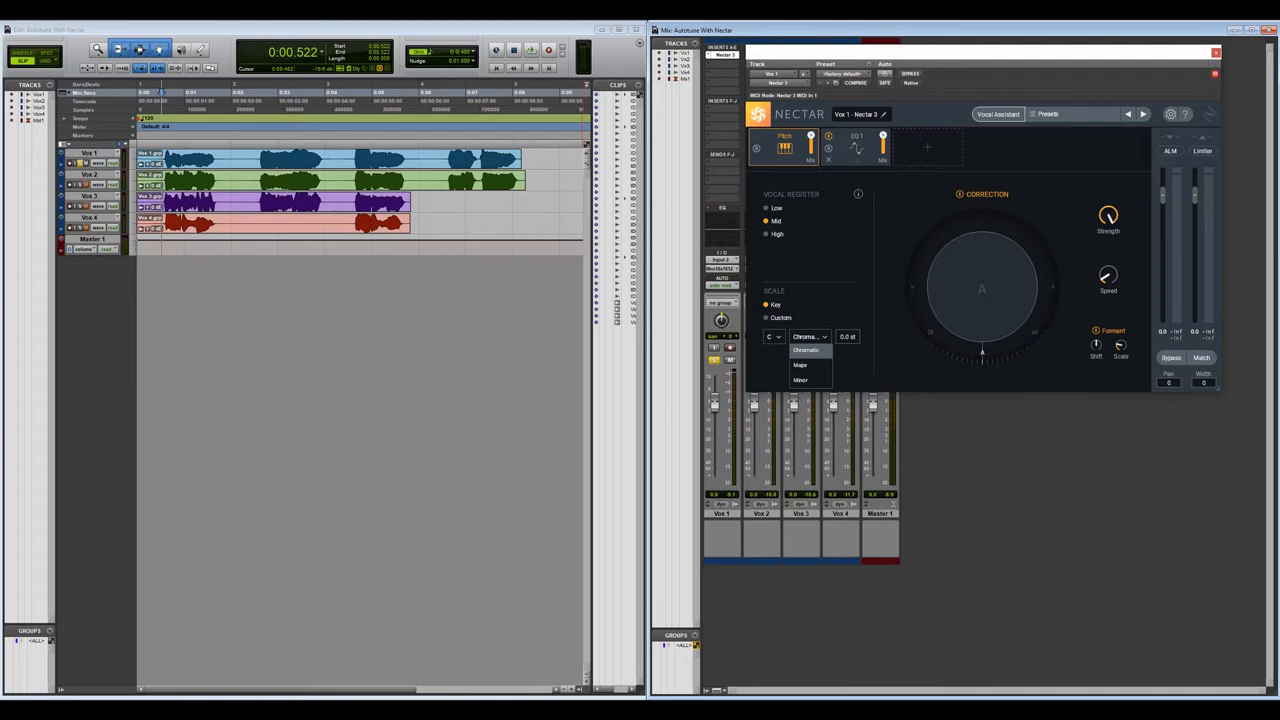
click(801, 364)
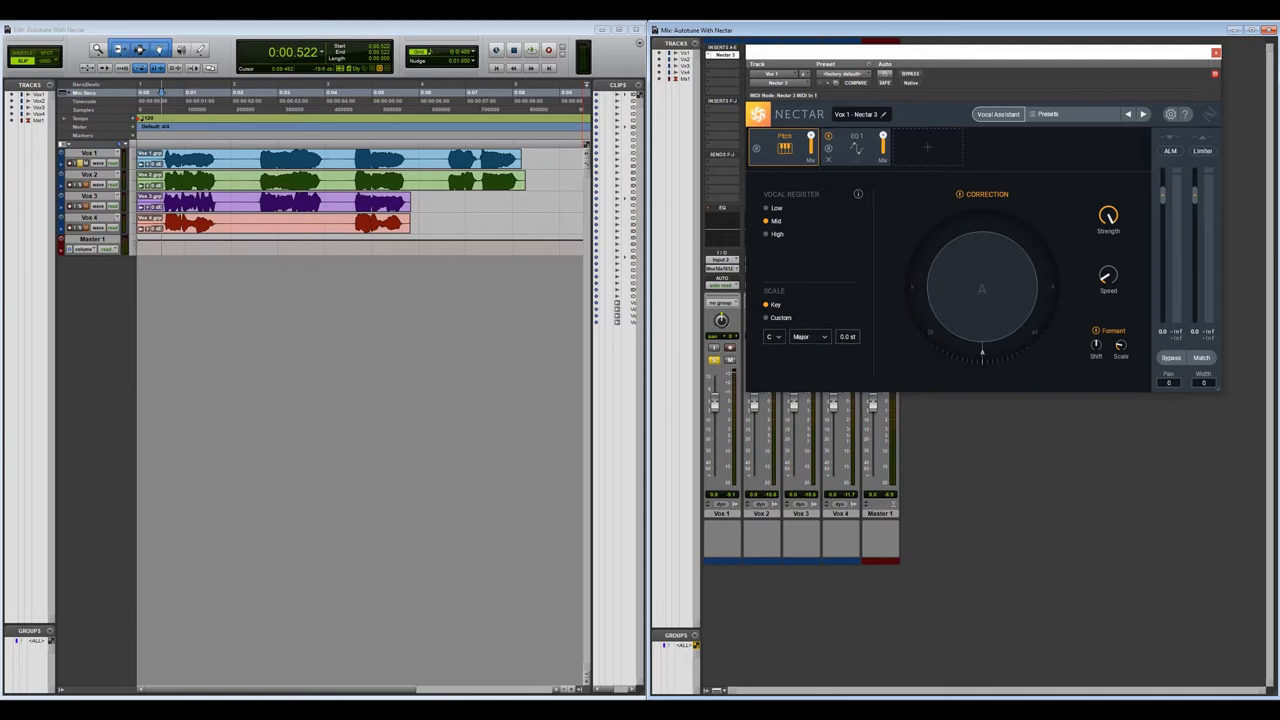
click(775, 336)
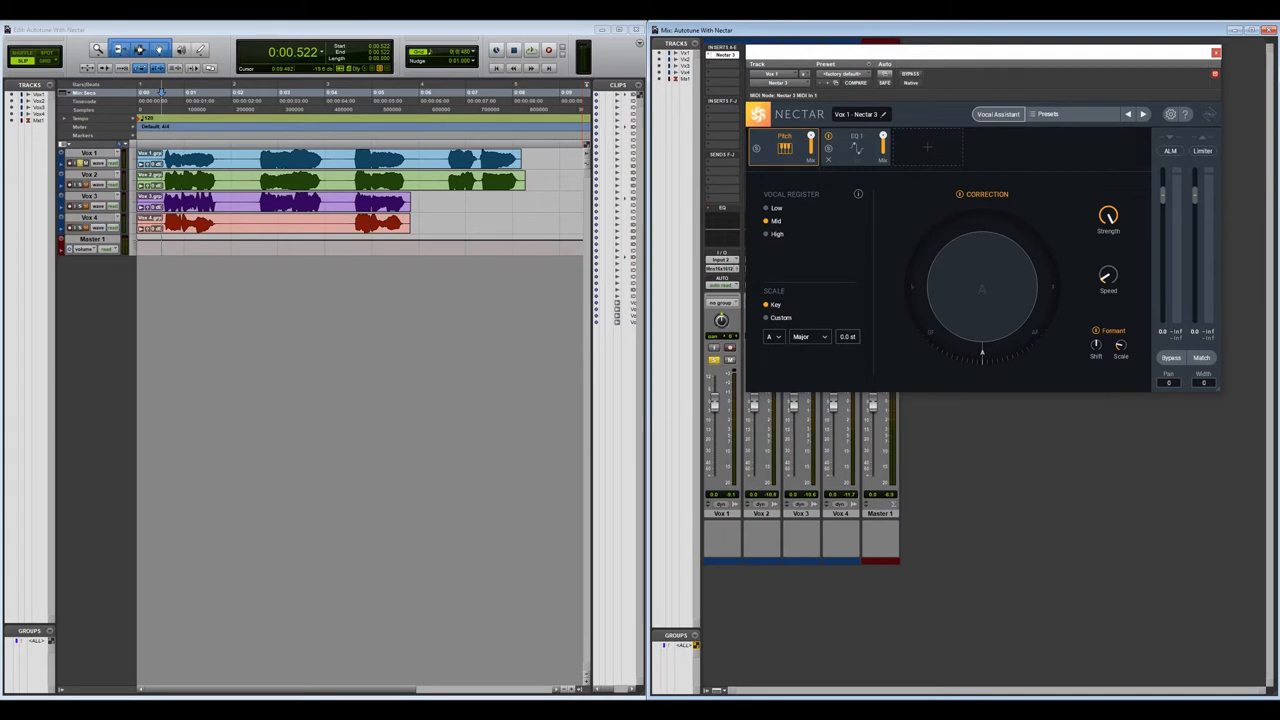
click(810, 336)
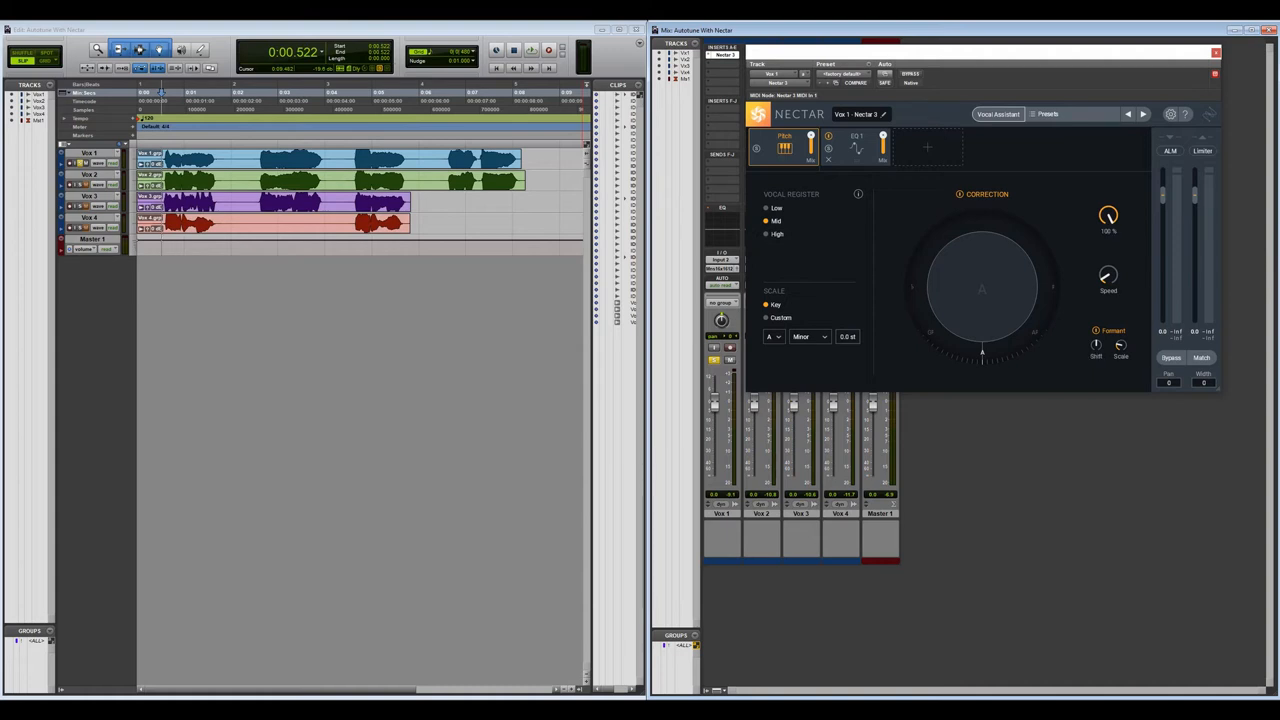
mouse_move(1108, 215)
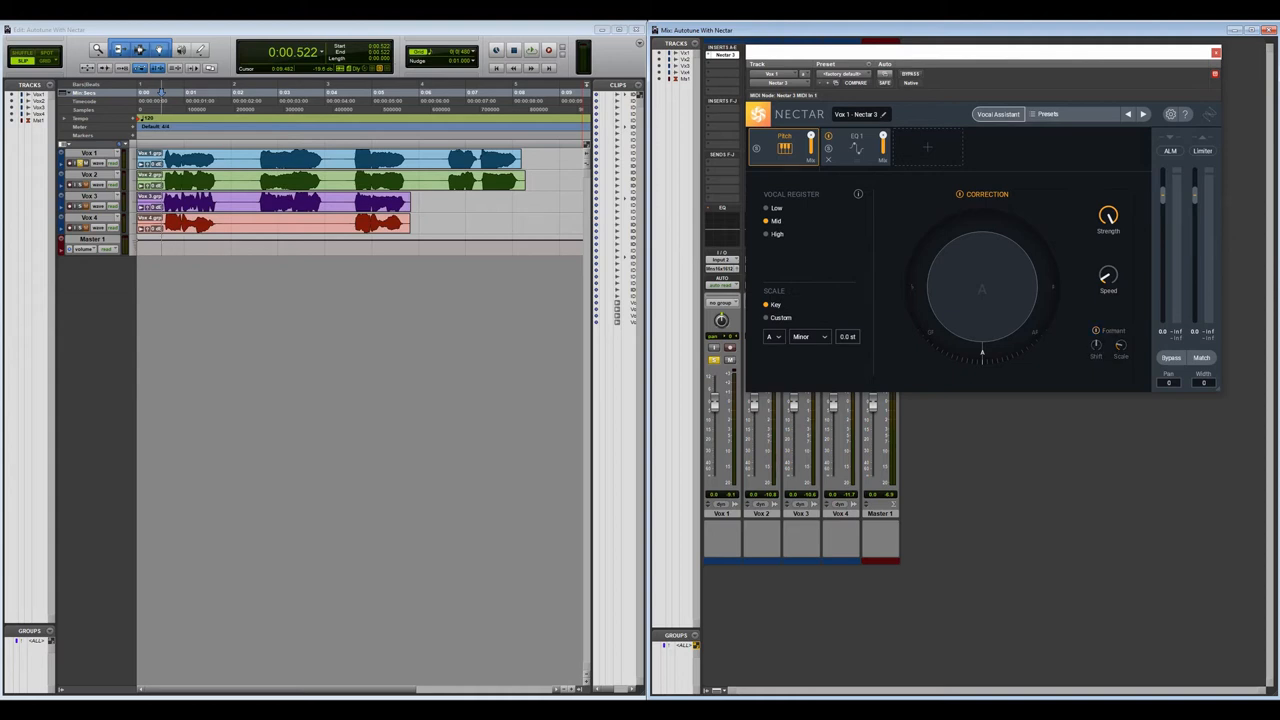
mouse_move(1097, 344)
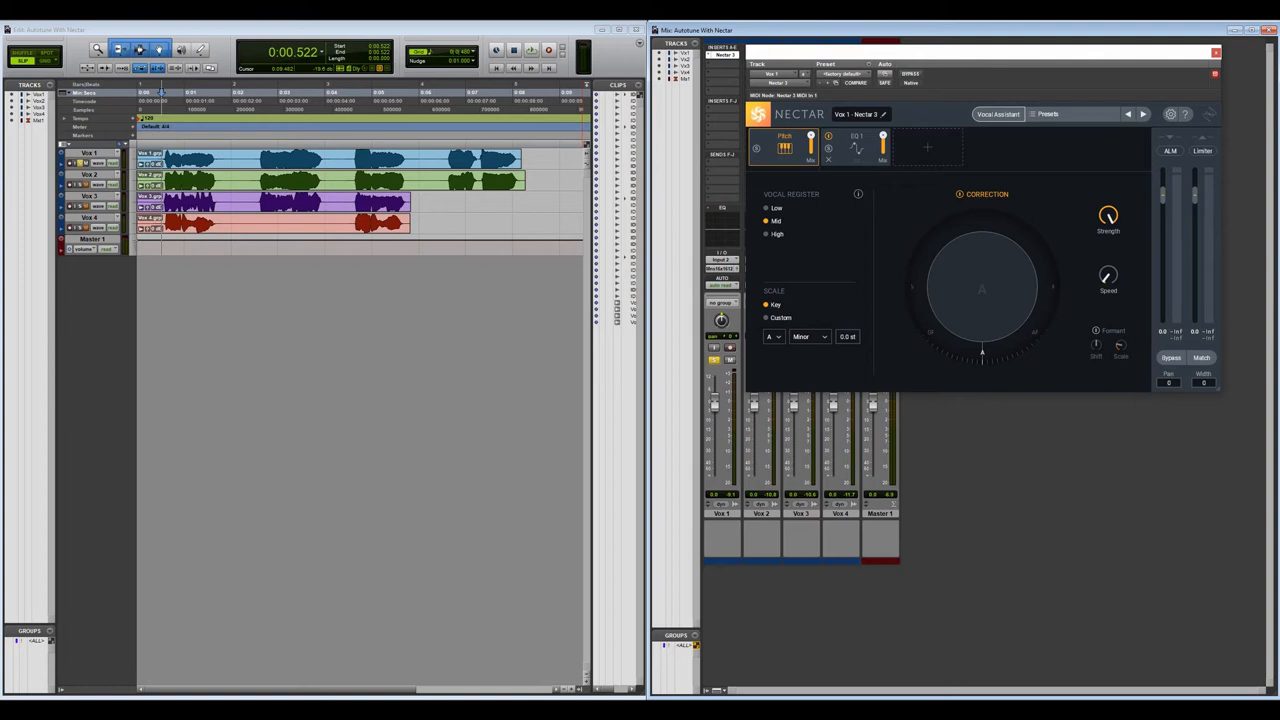
mouse_move(959, 194)
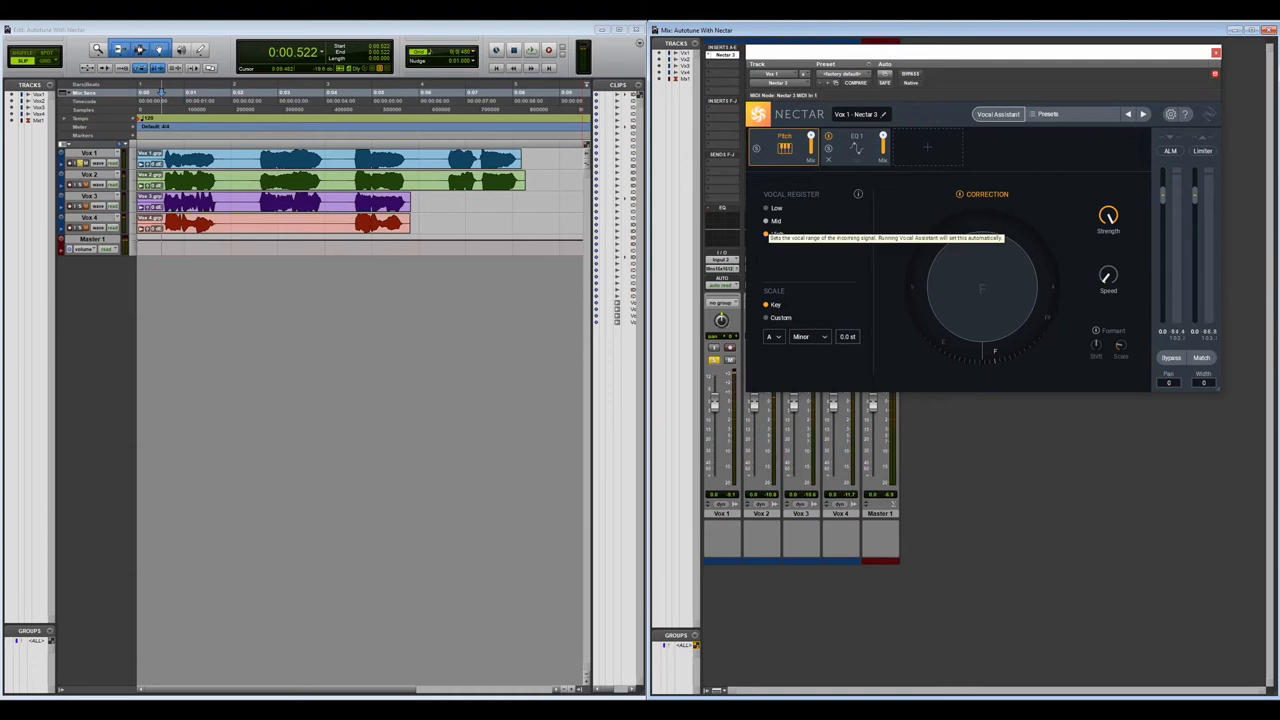
- Return Vox 1's vocal register to Mid and open the add-module list after EQ
click(766, 234)
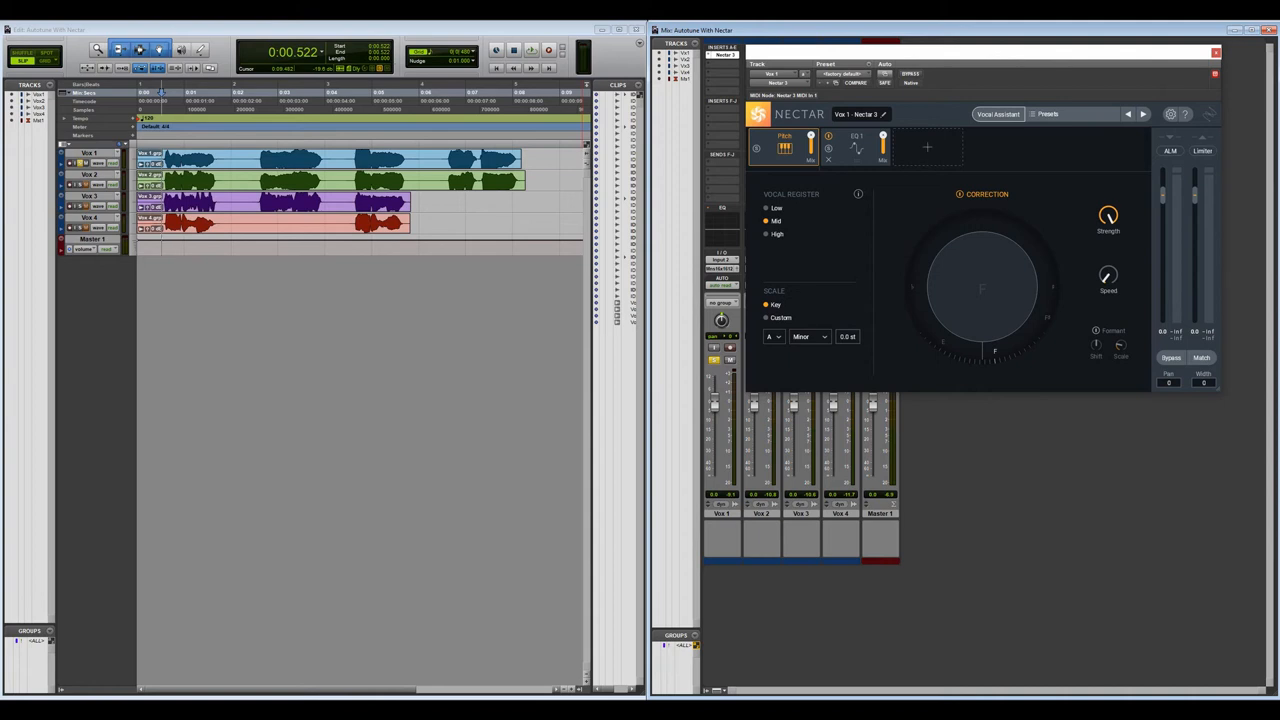
click(927, 148)
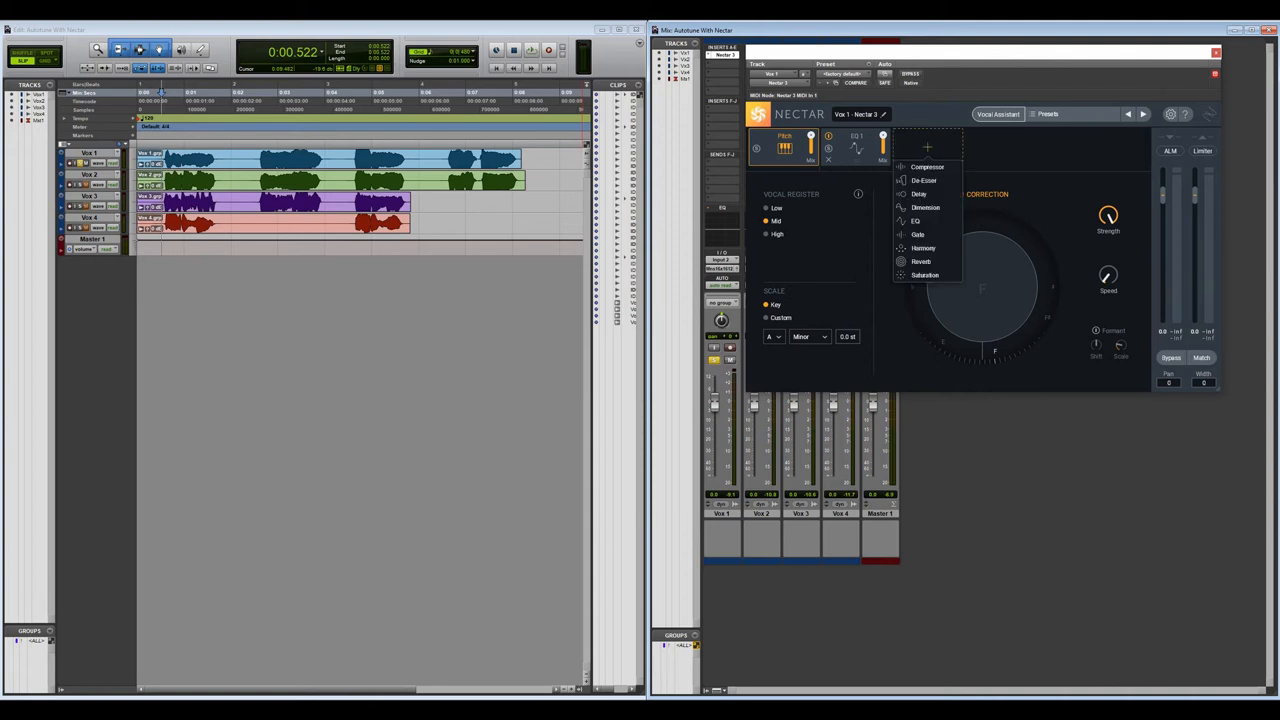
- Add a Harmony module to Vox 1's Nectar with 0% pitch variation and adjusted time variation
click(922, 247)
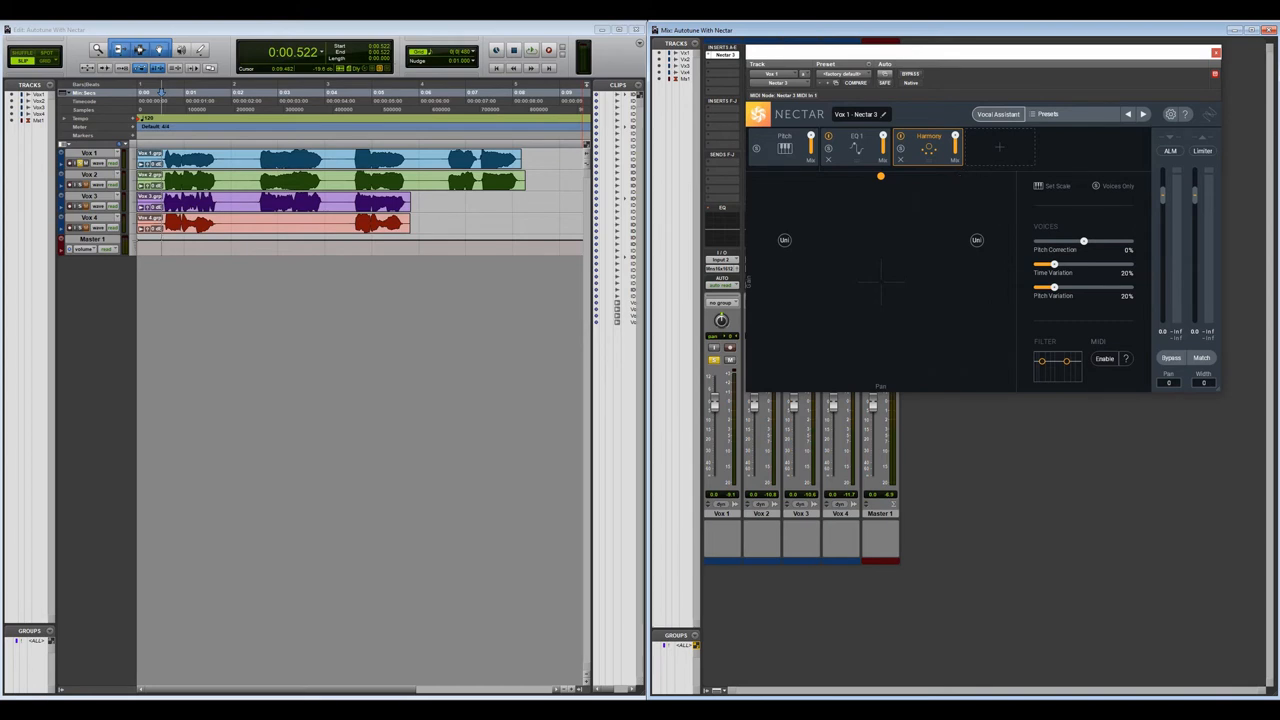
drag(1083, 249, 1132, 249)
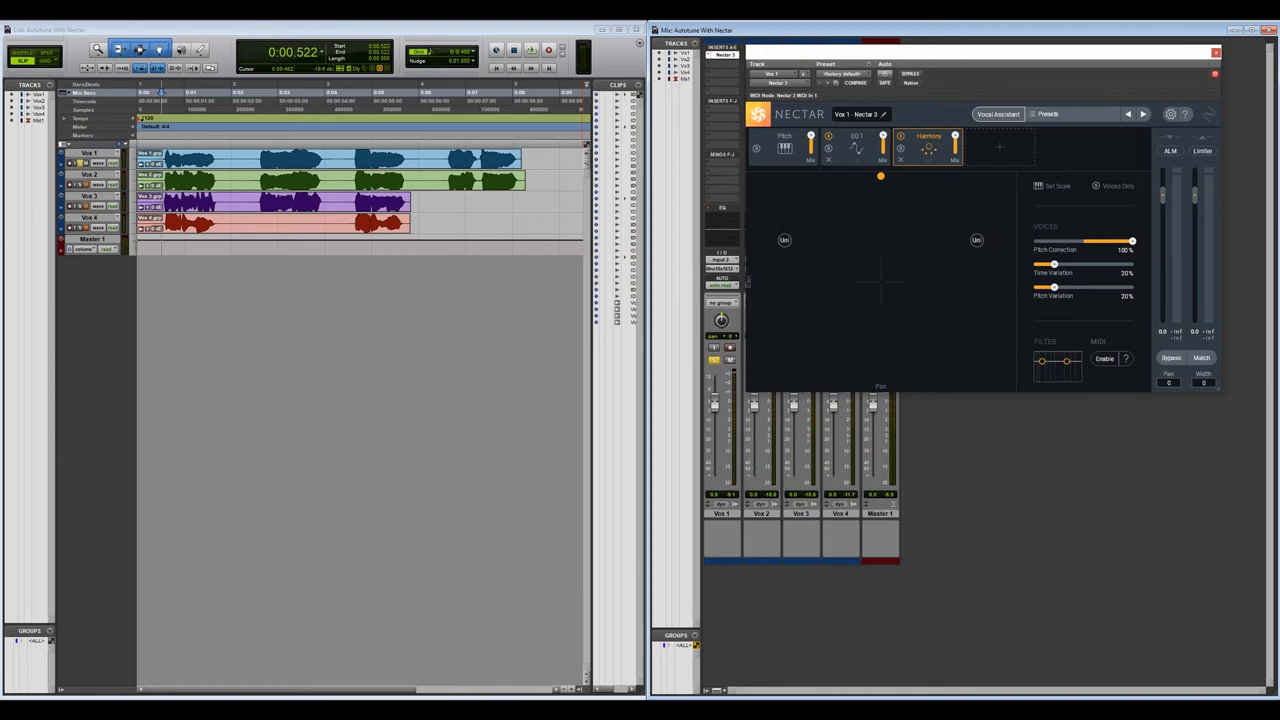
drag(1054, 288, 1035, 288)
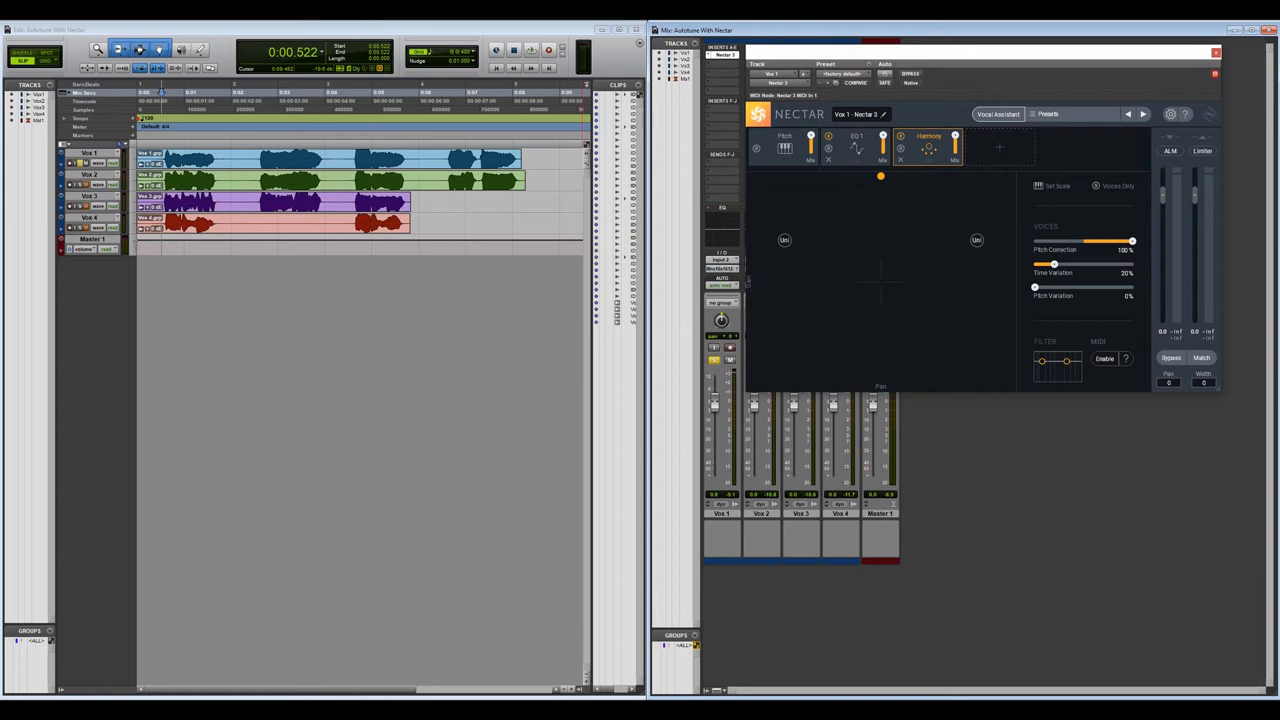
drag(1053, 265, 1060, 265)
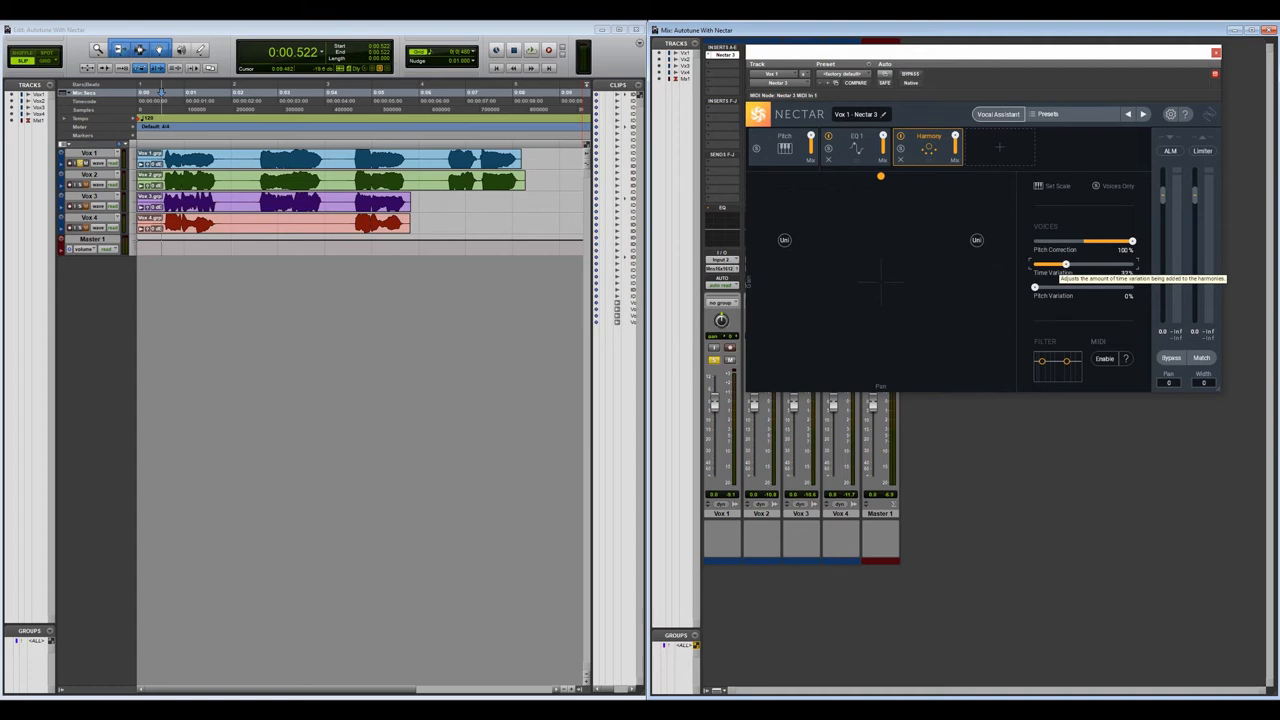
drag(1050, 265, 1065, 265)
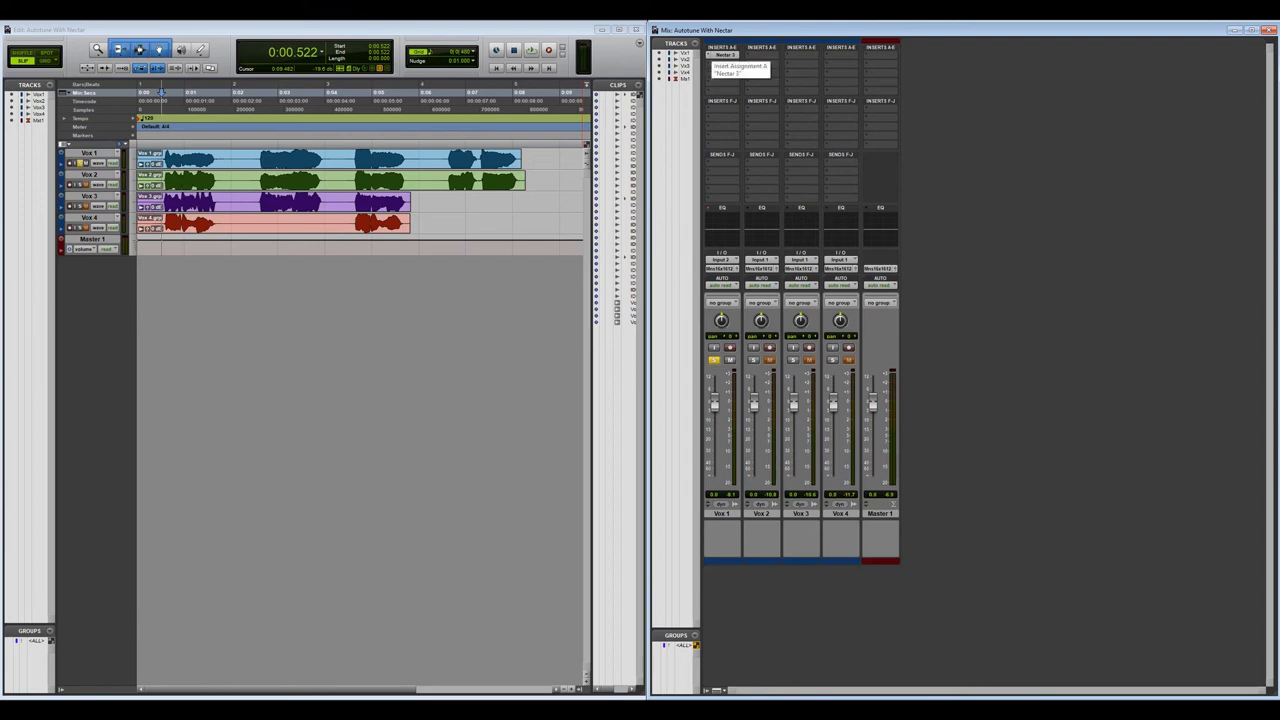
- Insert Nectar 3 in an empty Vox 2 insert slot
click(761, 53)
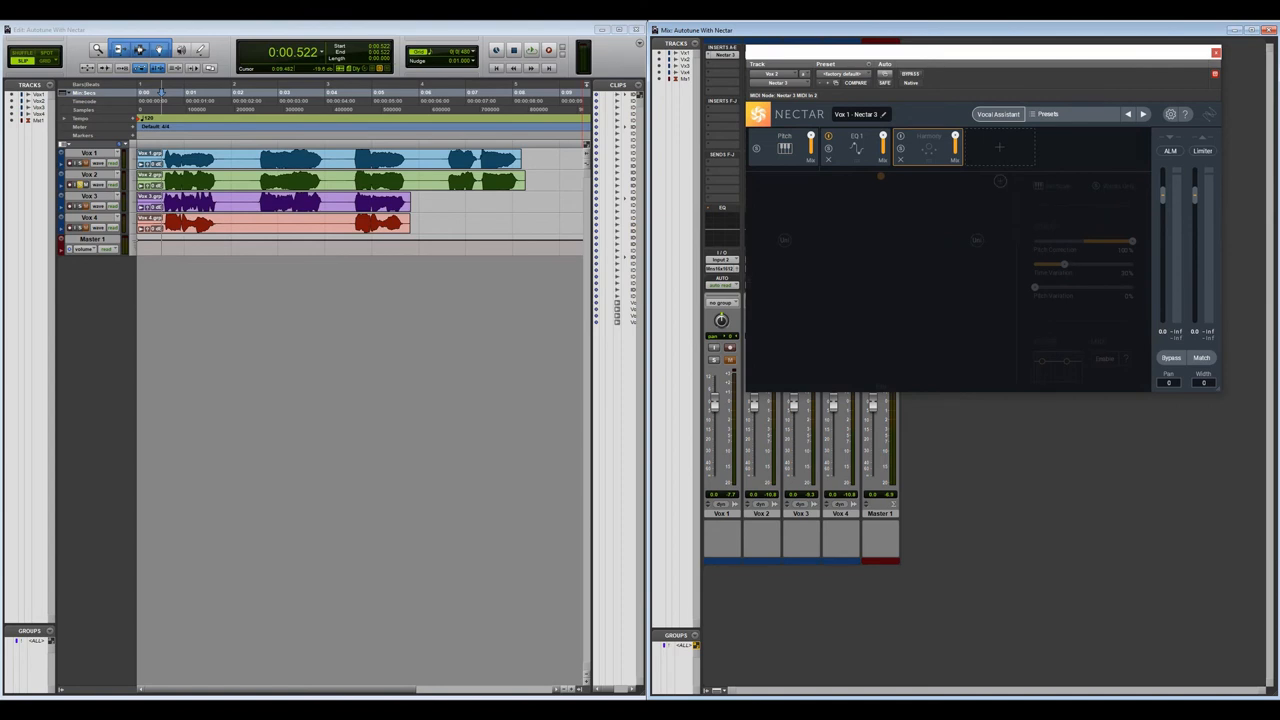
- Enable Vox 2's Harmony module and open Nectar's Pitch module on Vox 3
click(928, 136)
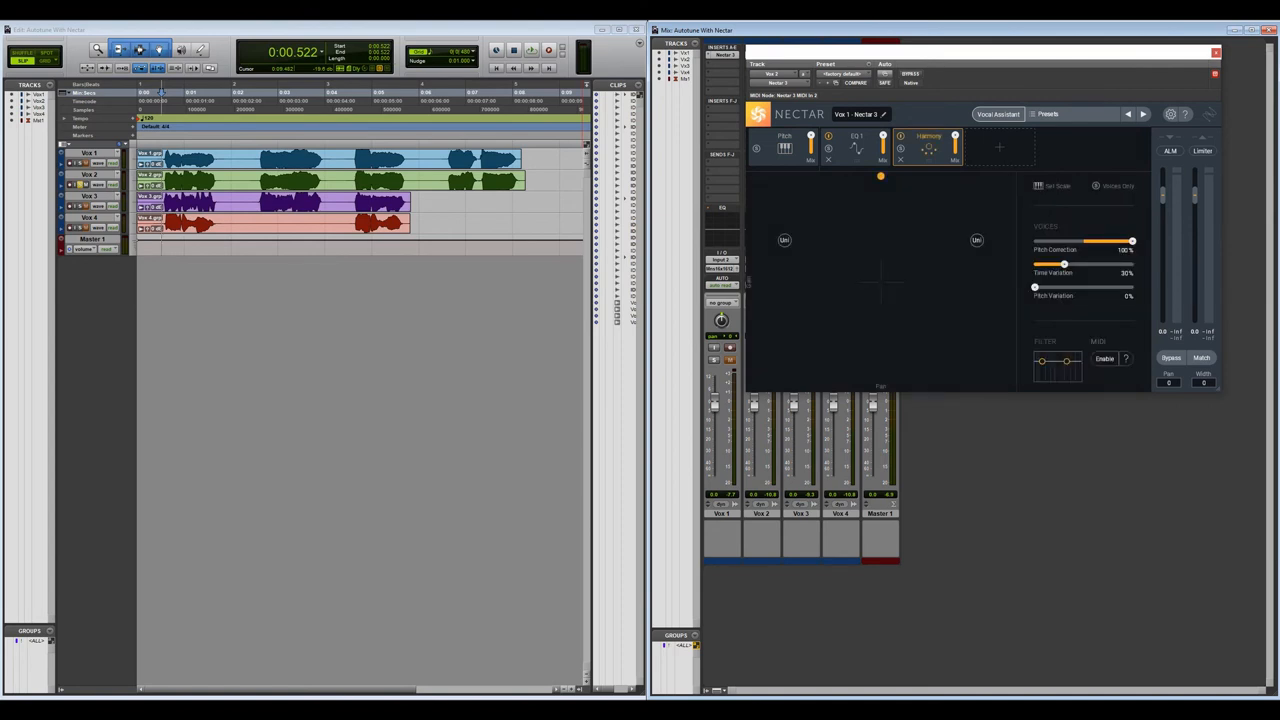
click(531, 50)
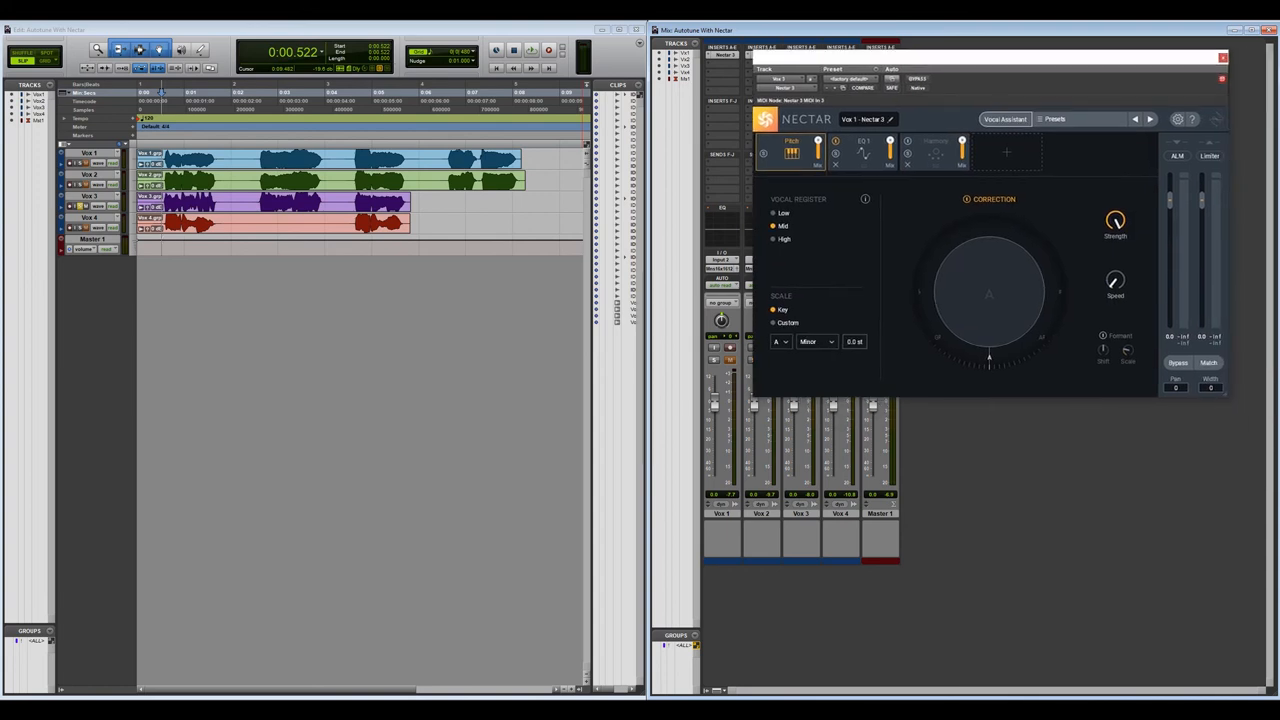
- Set Vox 3's vocal register to Mid, enable its Harmony, and open Nectar on Vox 4
click(531, 50)
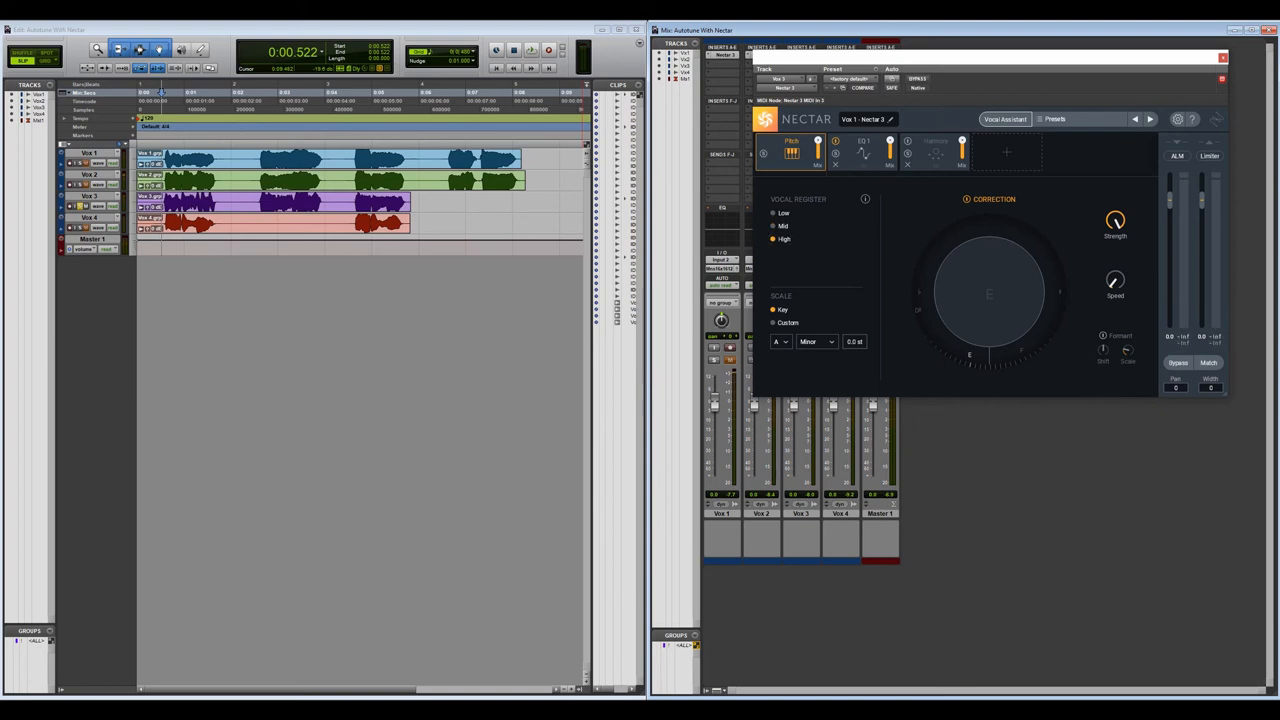
click(530, 50)
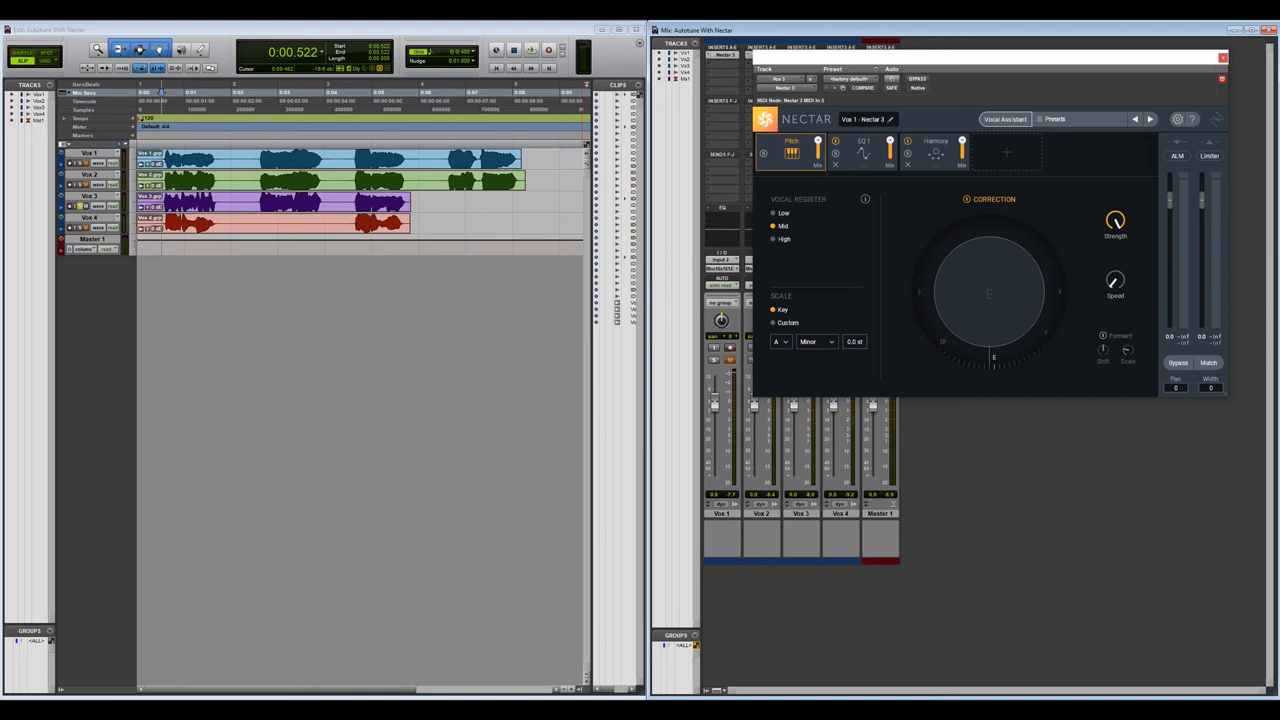
click(531, 50)
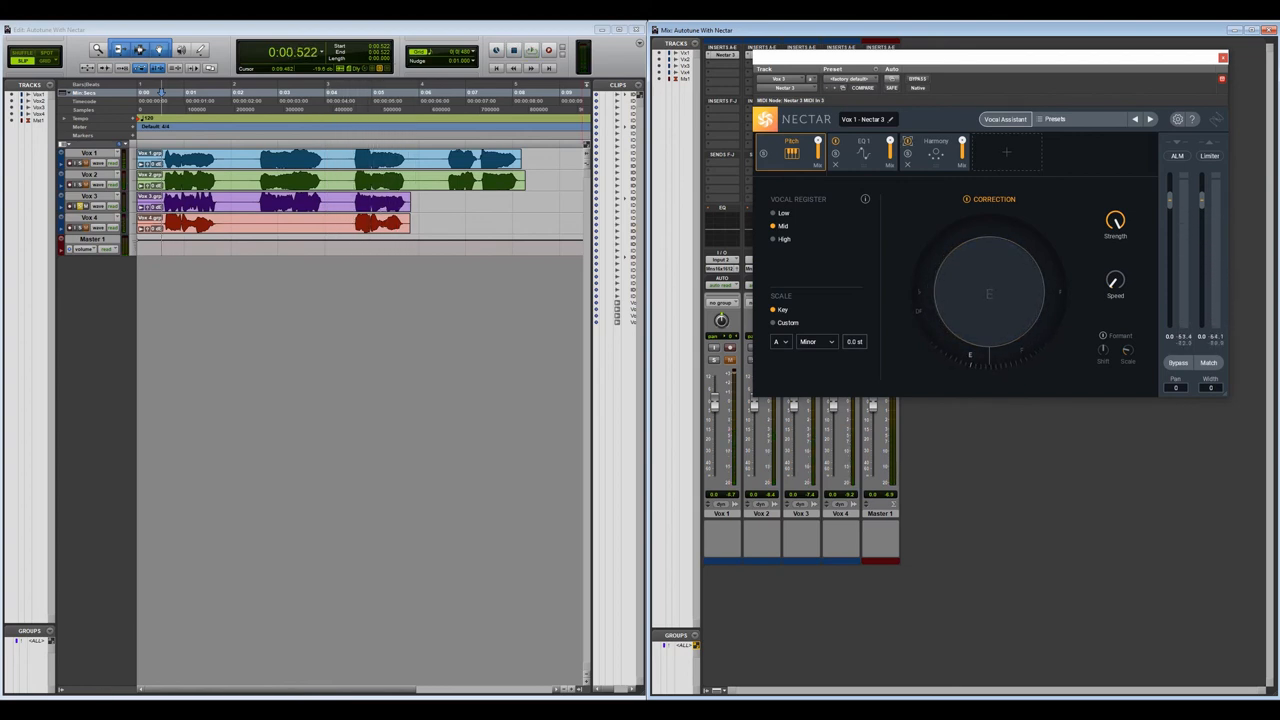
click(1222, 57)
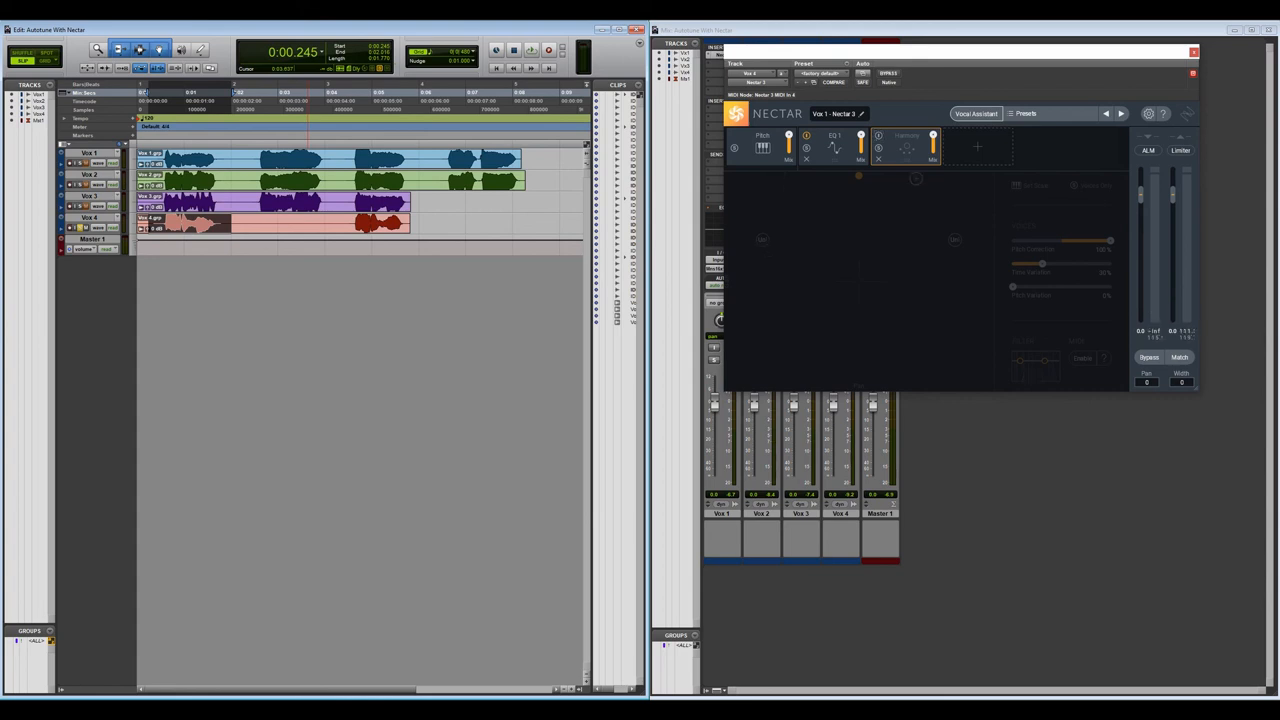
- Finish Vox 4's Nectar settings and close its plug-in window
click(906, 135)
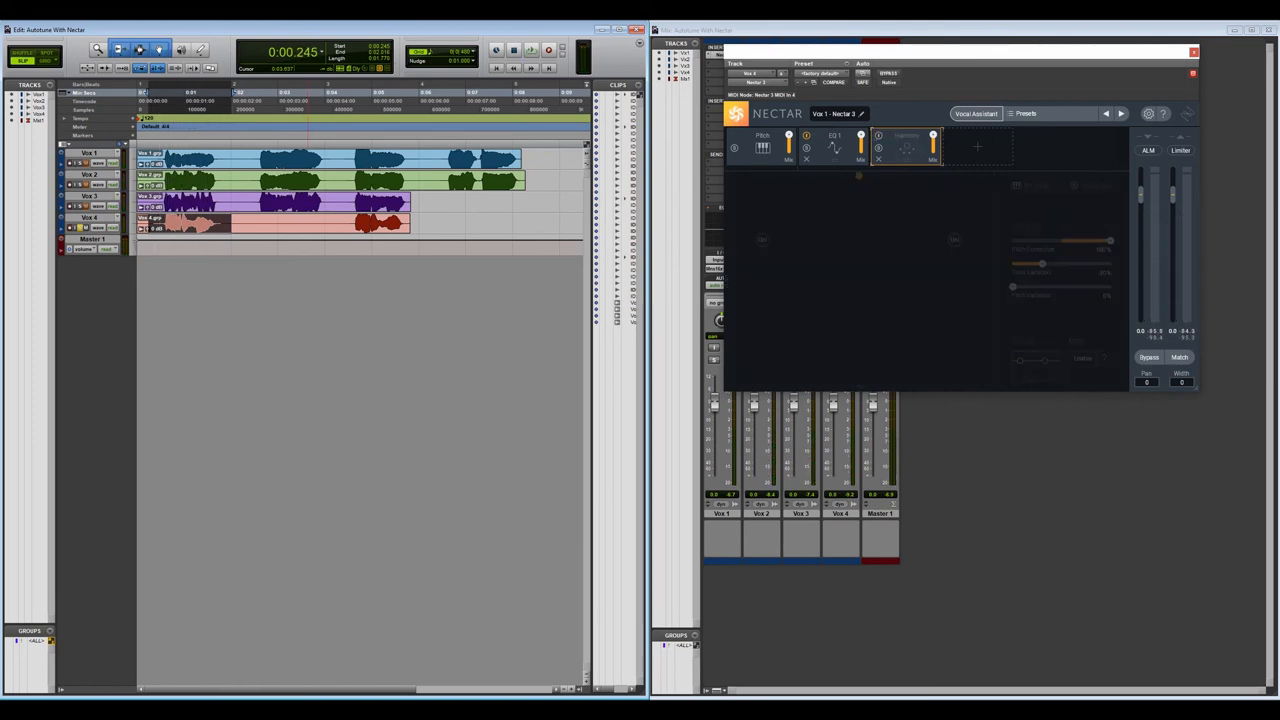
click(1193, 51)
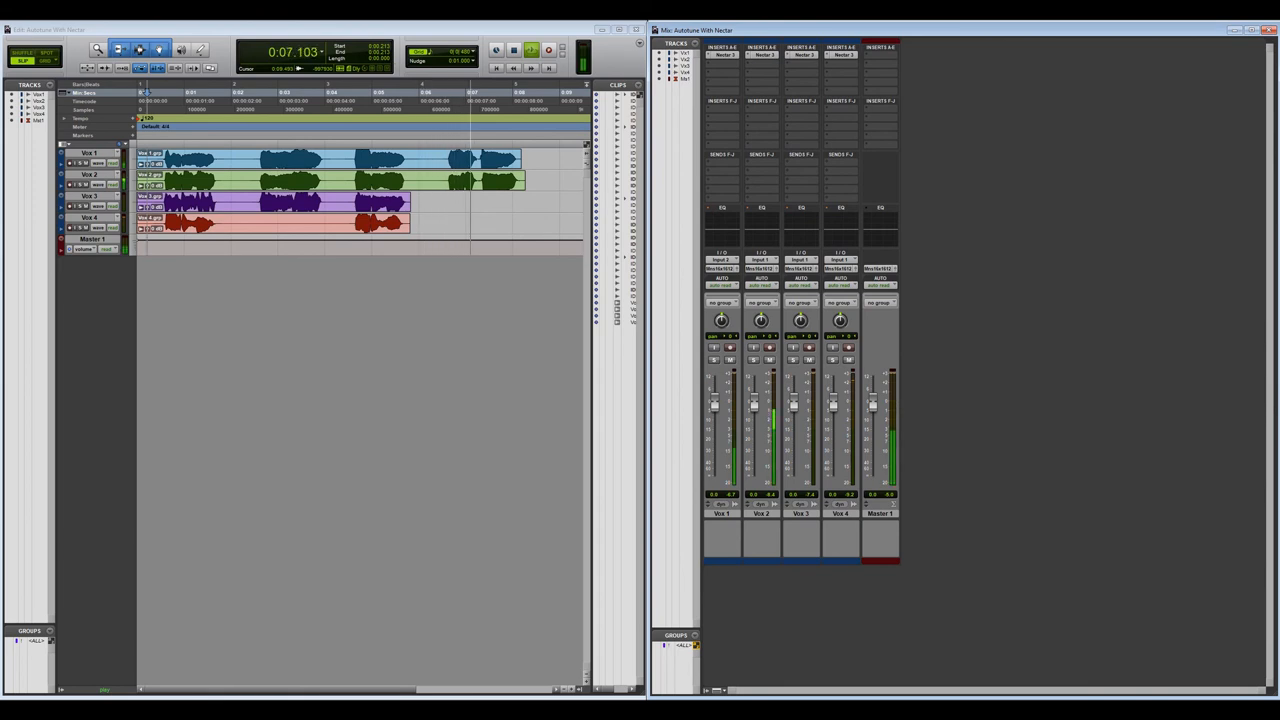
- Return to the session start and play all four Nectar-processed Vox tracks
click(531, 50)
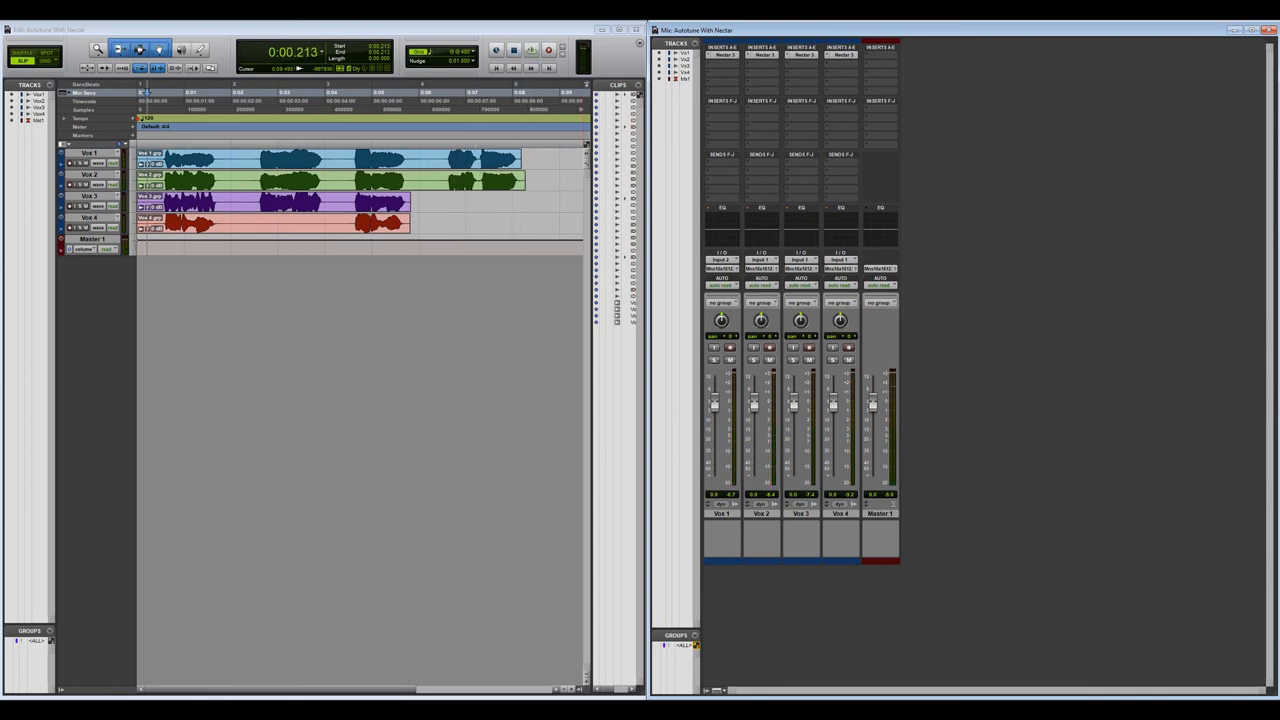
click(531, 50)
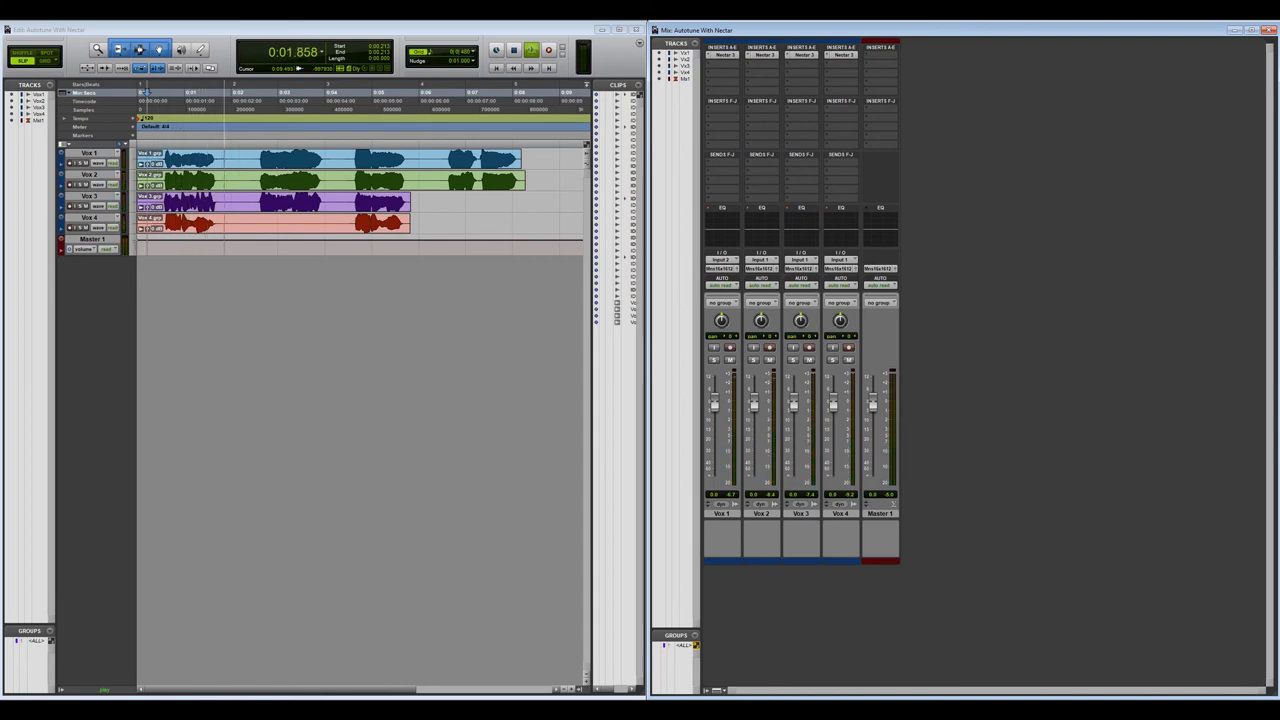